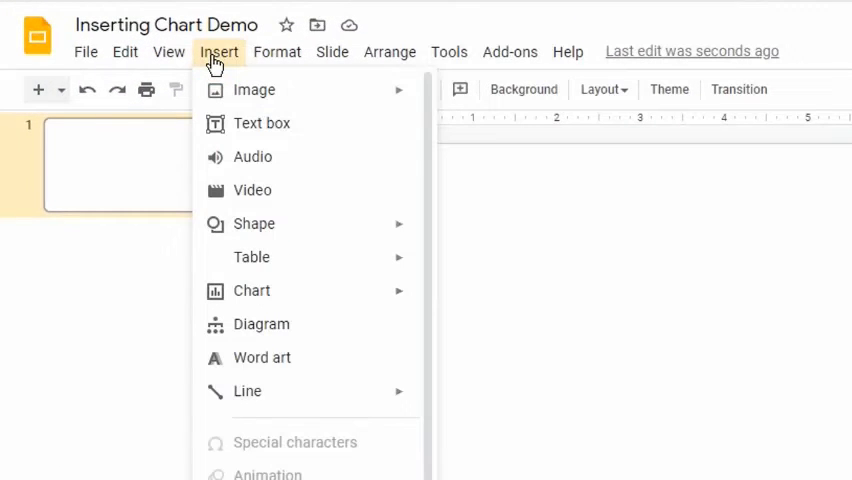
pyautogui.moveTo(252, 257)
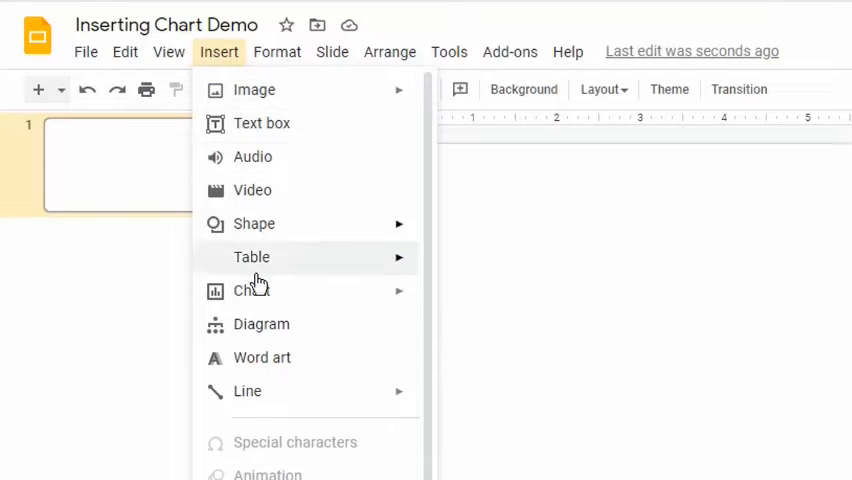
pyautogui.moveTo(251, 290)
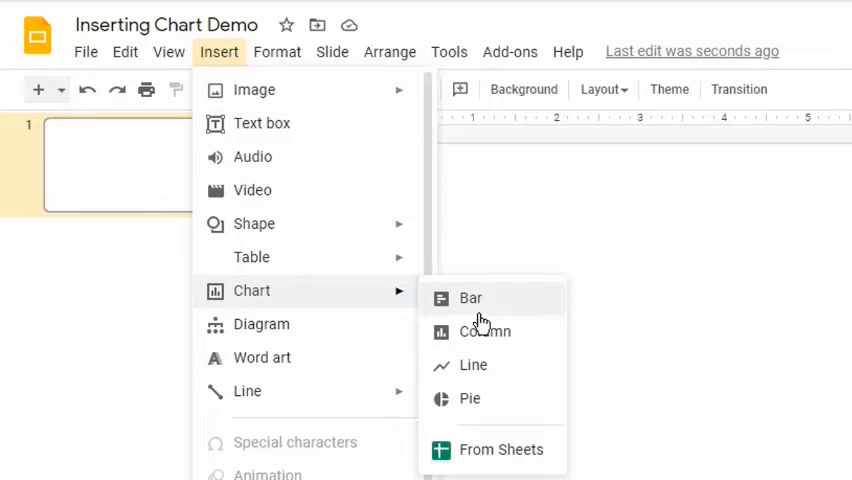
pyautogui.moveTo(485, 405)
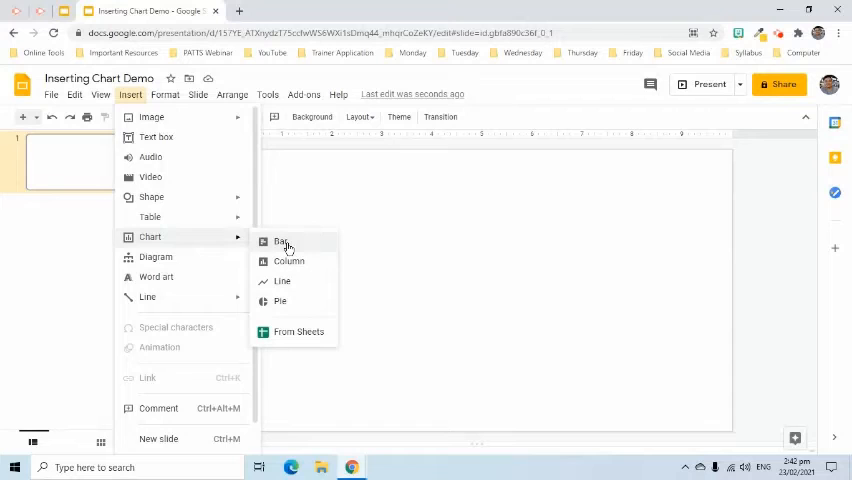
# Step: Insert a sample bar chart on the slide and show its link options
pyautogui.click(281, 242)
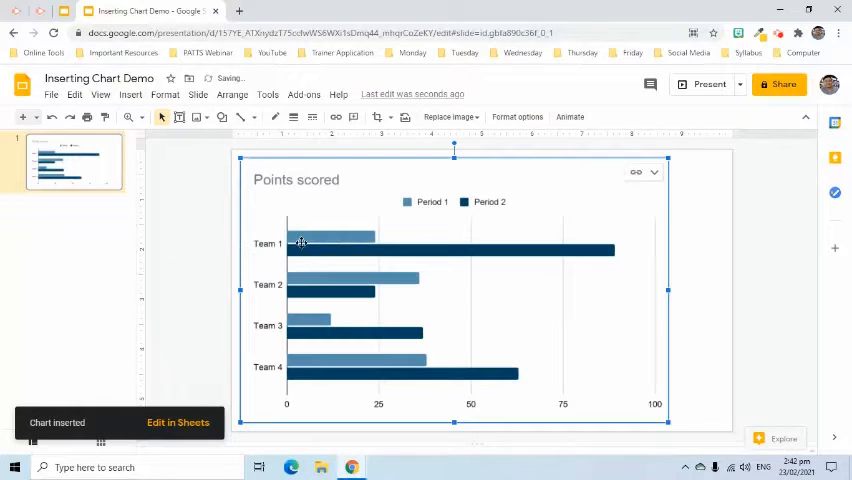
pyautogui.moveTo(393, 351)
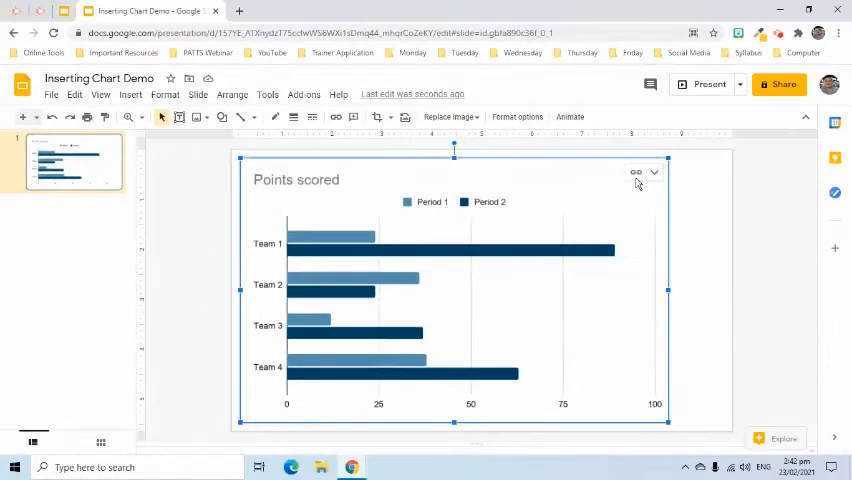
pyautogui.click(637, 172)
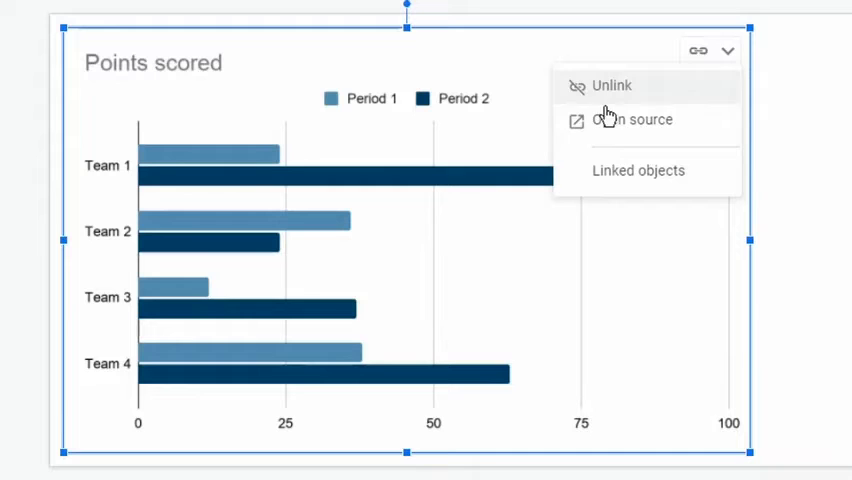
pyautogui.moveTo(640, 120)
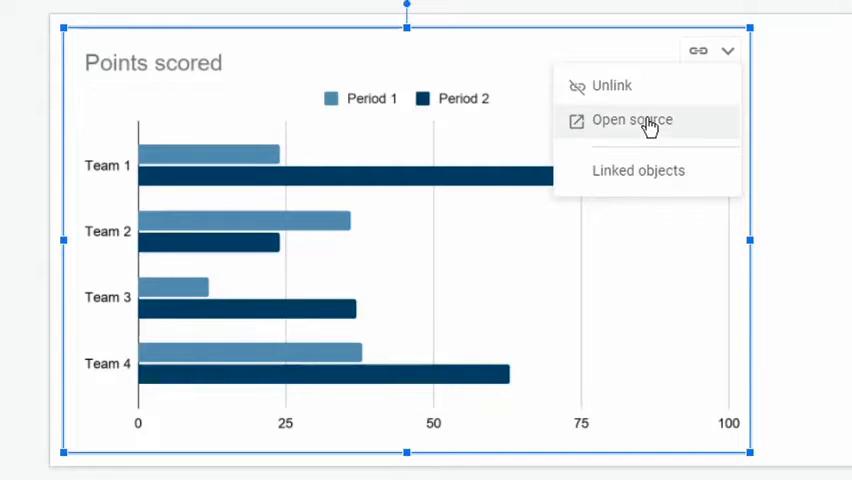
# Step: Open the linked chart's source spreadsheet with the toy quarterly data
pyautogui.click(631, 120)
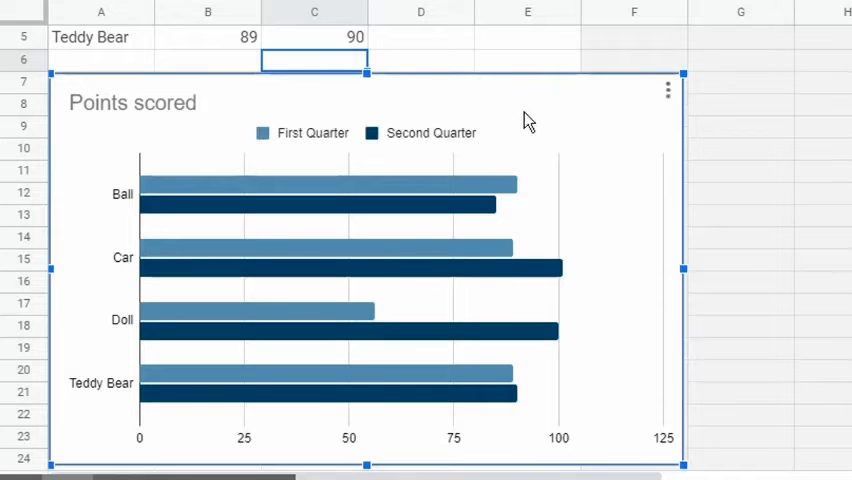
# Step: Open the chart editor for Points scored and switch to Customize
pyautogui.click(667, 90)
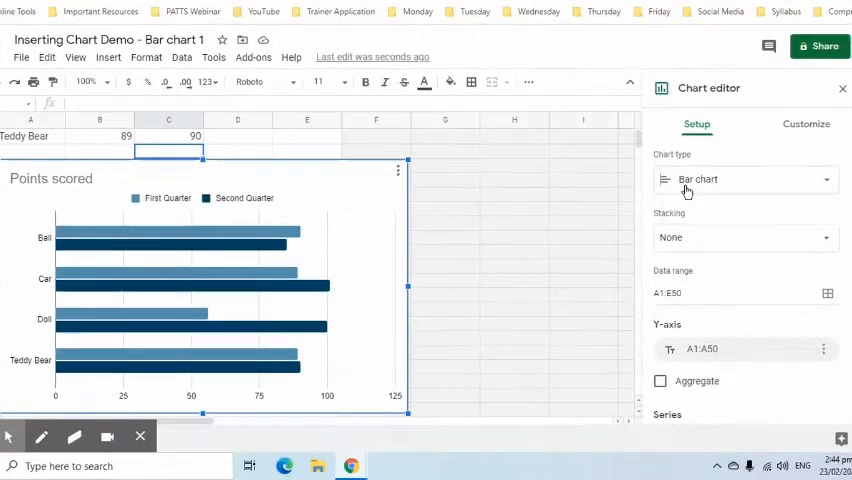
pyautogui.moveTo(697, 153)
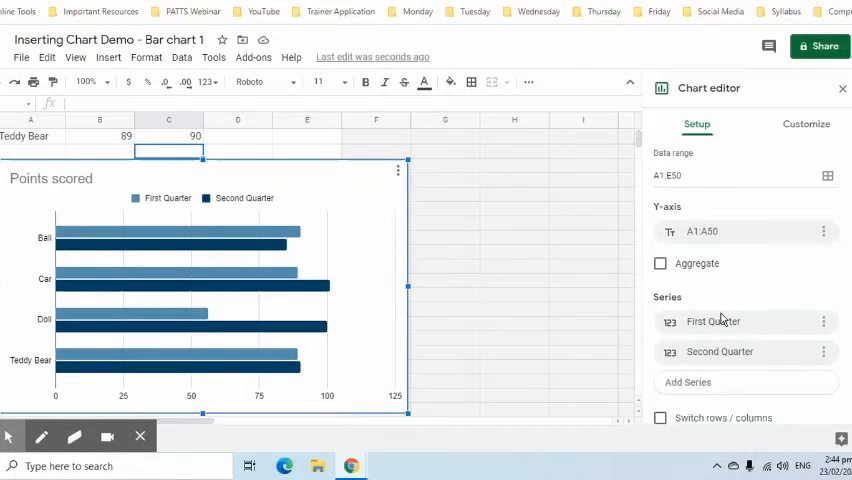
pyautogui.click(806, 123)
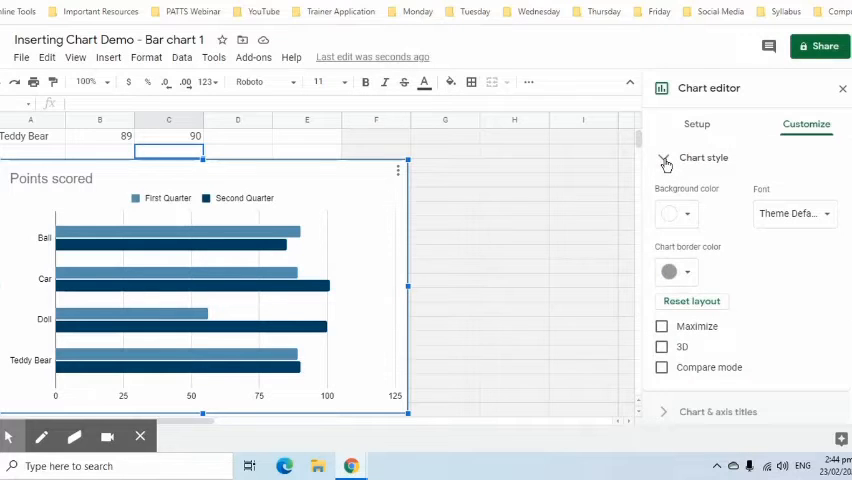
# Step: Set the chart font to Comic Sans MS
pyautogui.click(675, 213)
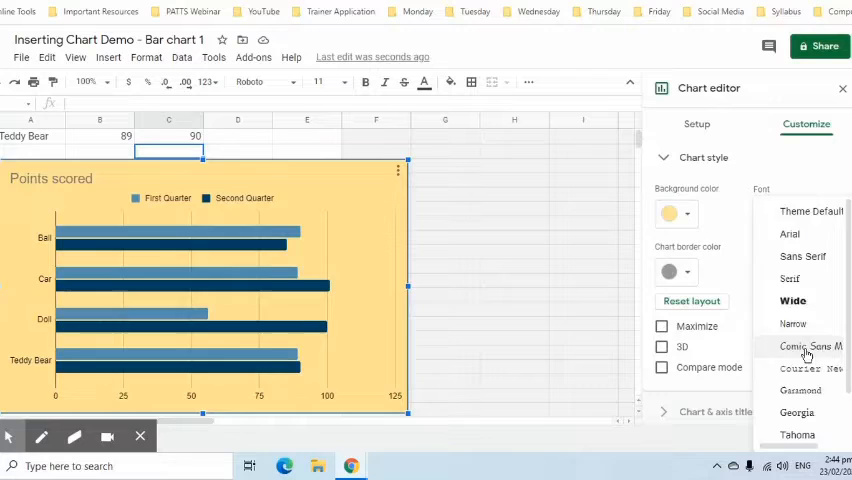
pyautogui.click(809, 345)
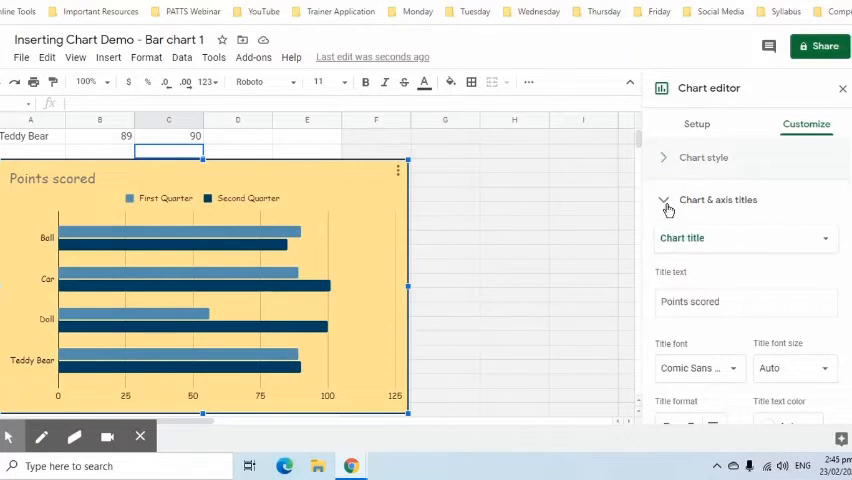
# Step: Replace the chart title text with 'Toy Sales'
pyautogui.click(746, 301)
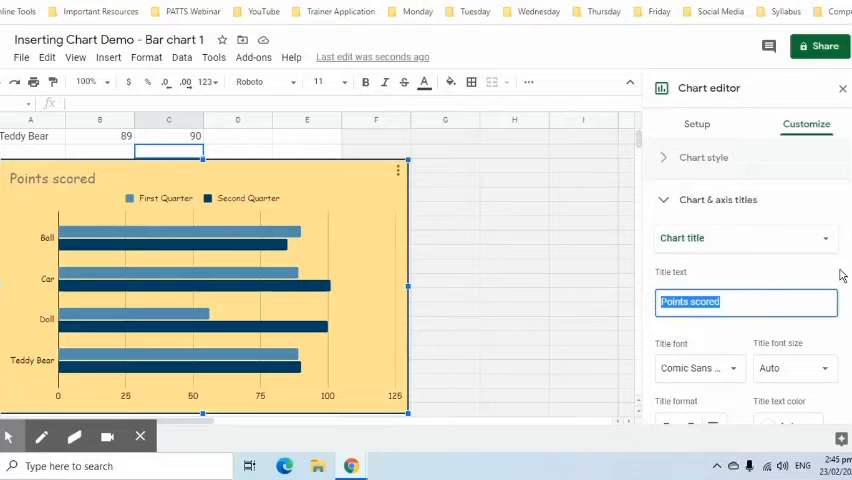
pyautogui.write('Toy')
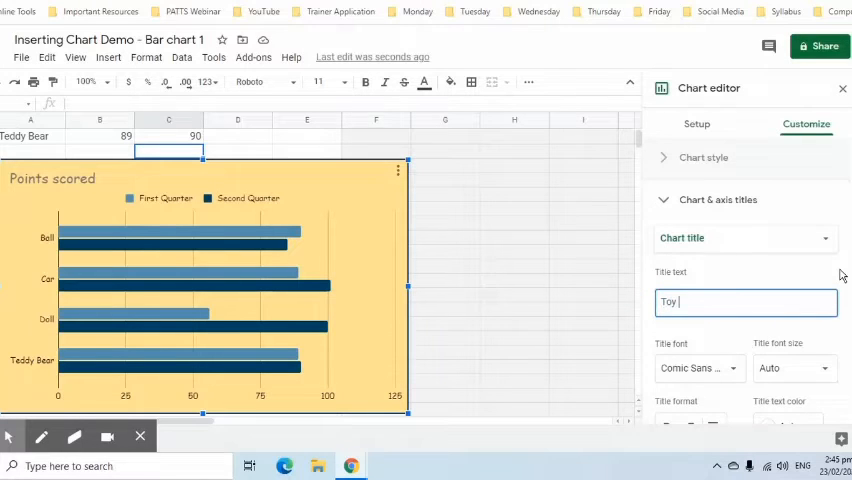
pyautogui.write('Sales')
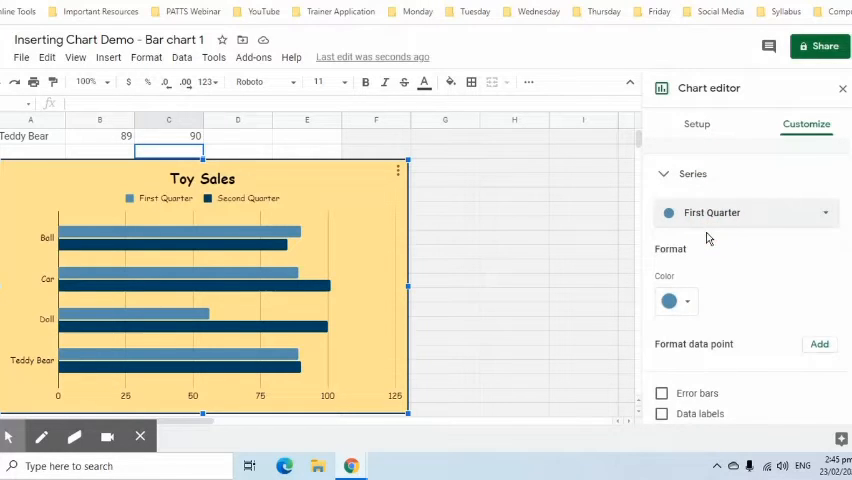
# Step: Color the First Quarter series blue and the Second Quarter series red
pyautogui.click(671, 301)
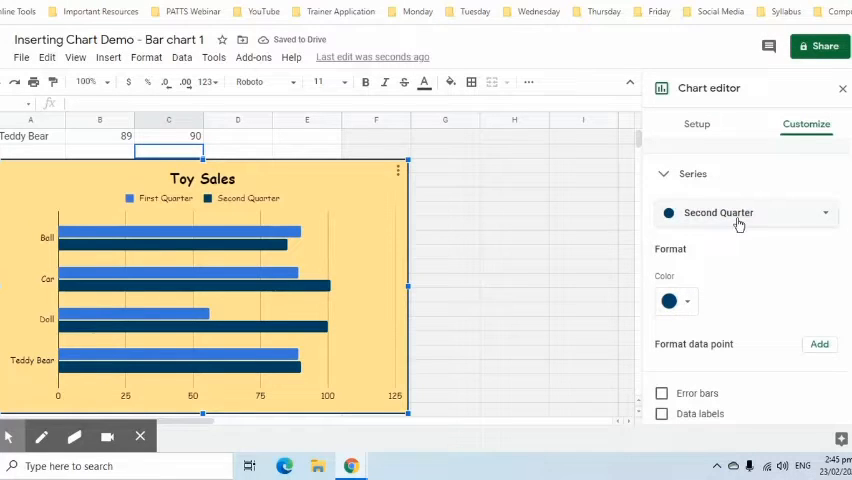
pyautogui.click(670, 301)
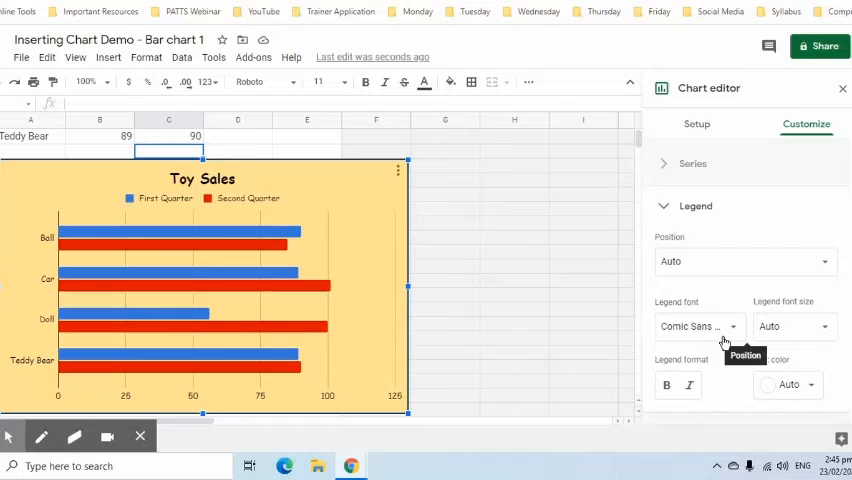
# Step: Set the legend position to Bottom and close the chart editor
pyautogui.click(744, 261)
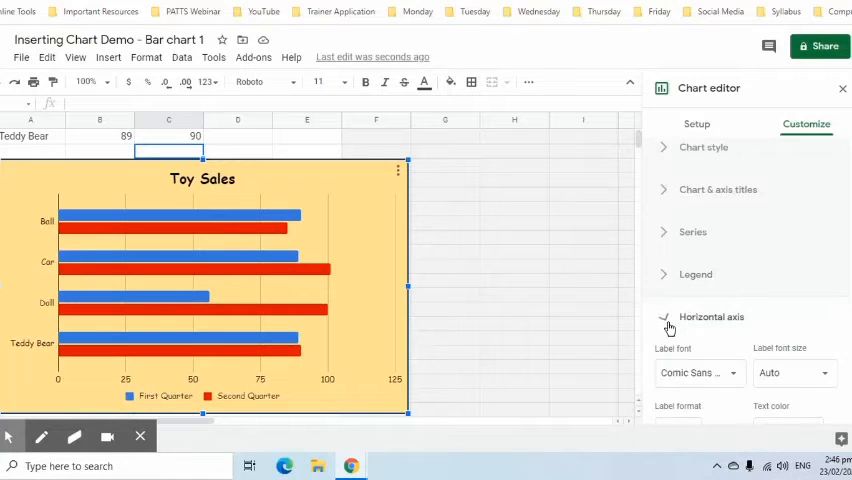
pyautogui.click(712, 317)
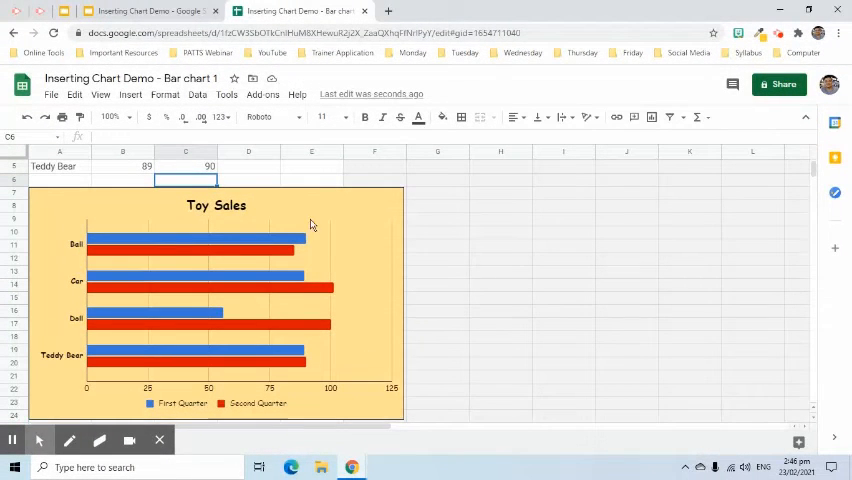
# Step: Return to the presentation and update the linked chart from the spreadsheet
pyautogui.click(150, 11)
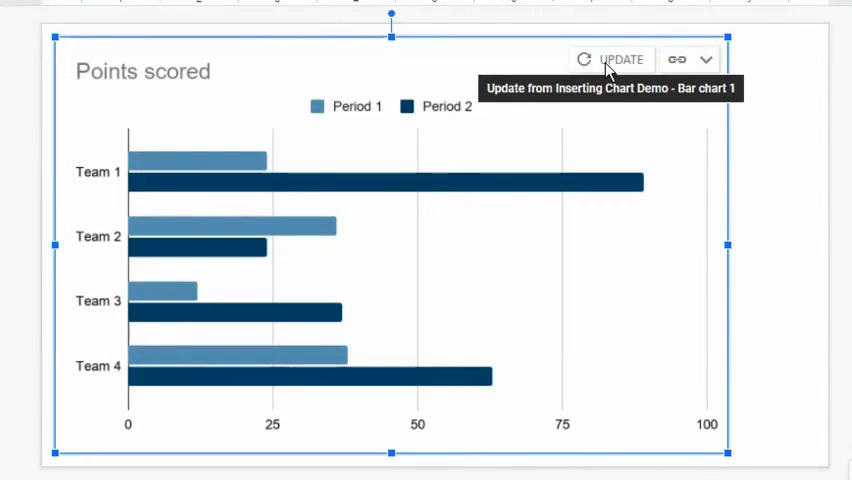
pyautogui.click(620, 59)
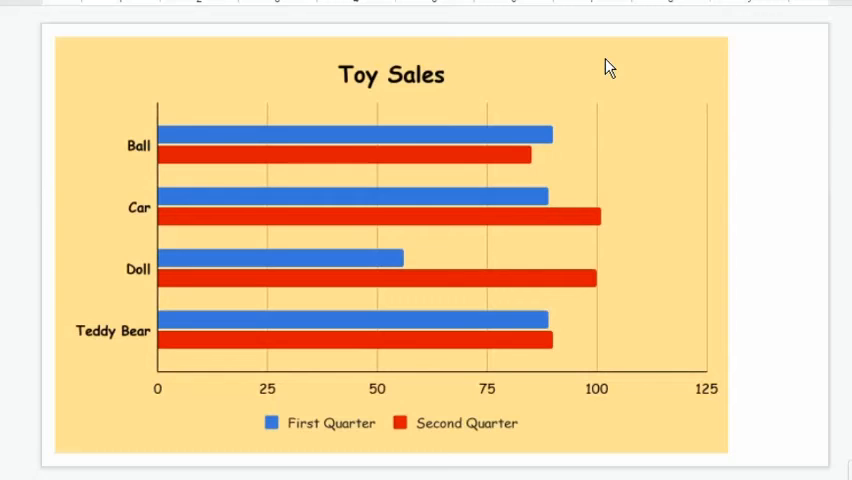
pyautogui.moveTo(518, 245)
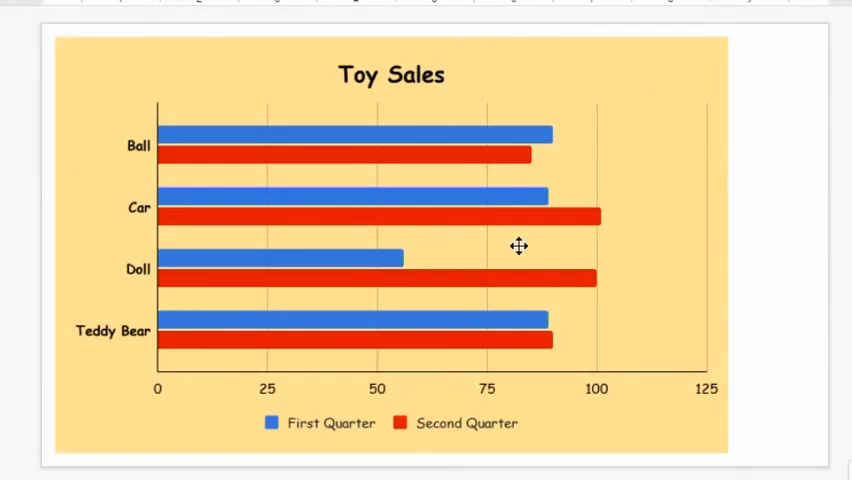